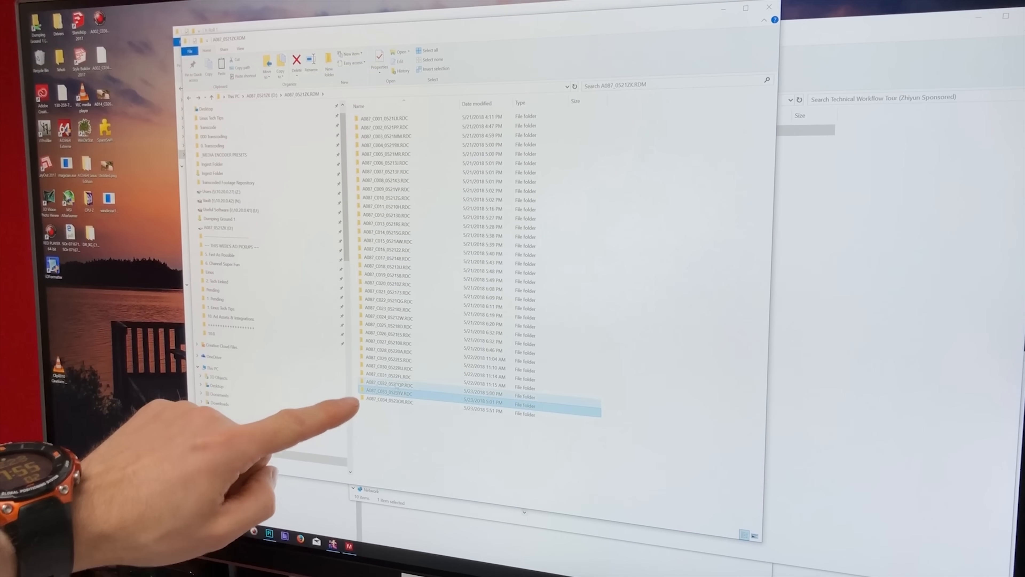
Navigate into the Technical Workflow Tour project and its ALL FOOTAGE folder with A-Roll and B-Roll.
double_click(385, 393)
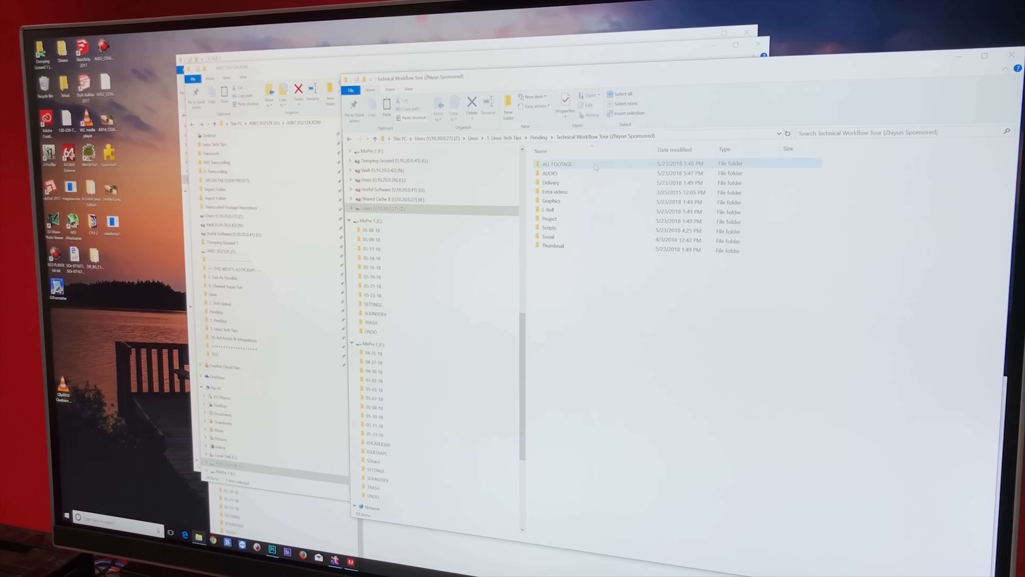
double_click(557, 164)
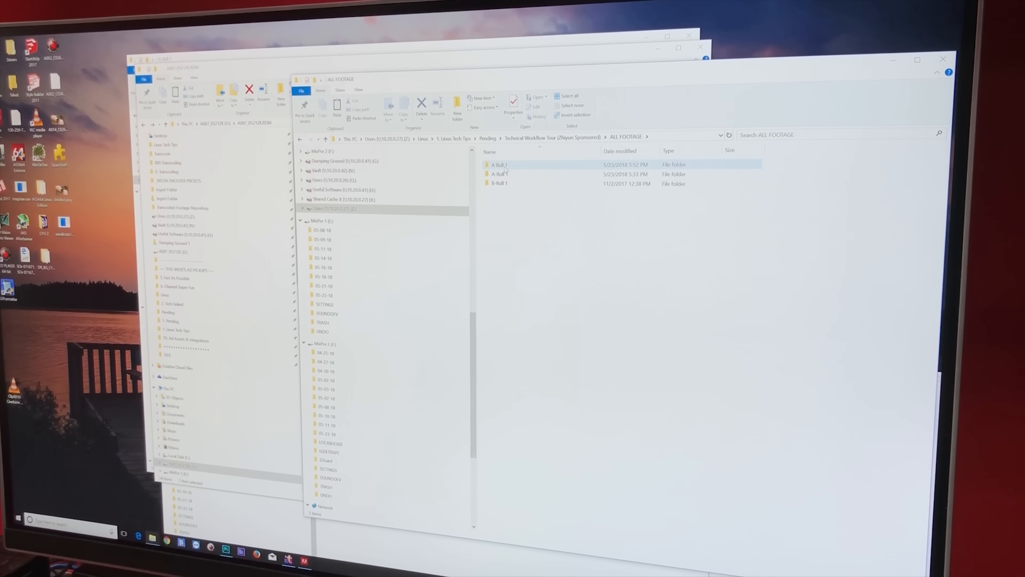